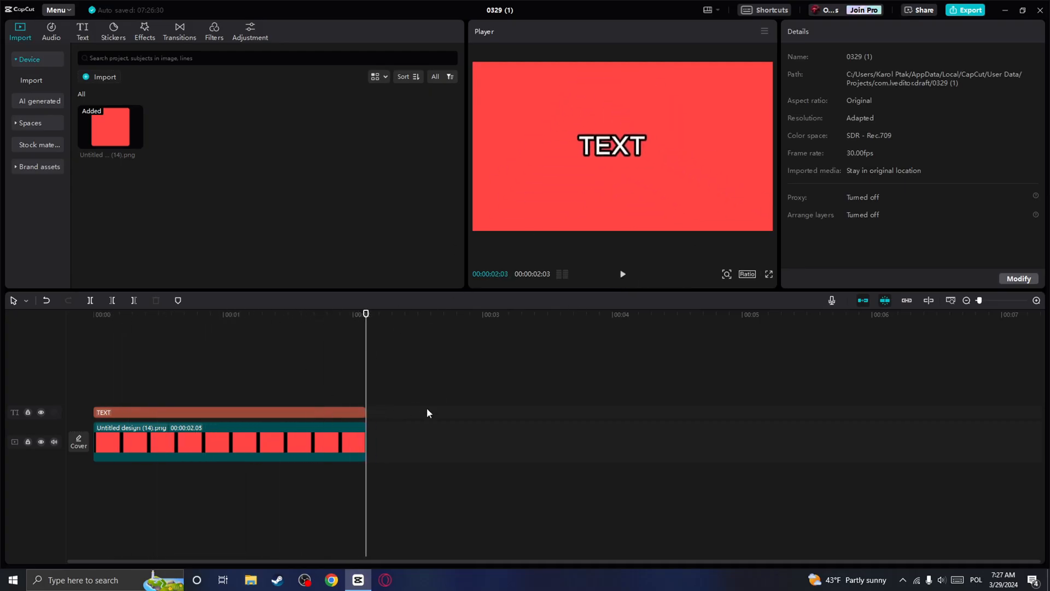
mouse_move(341, 415)
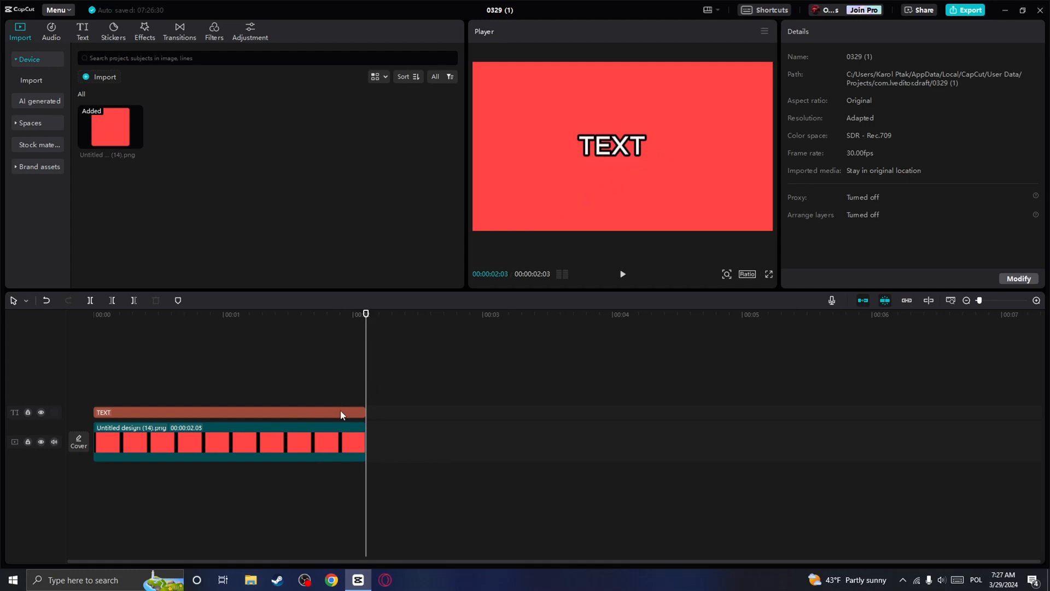
- Convert the keyframed TEXT clip above the red image into a compound clip
left_click(227, 412)
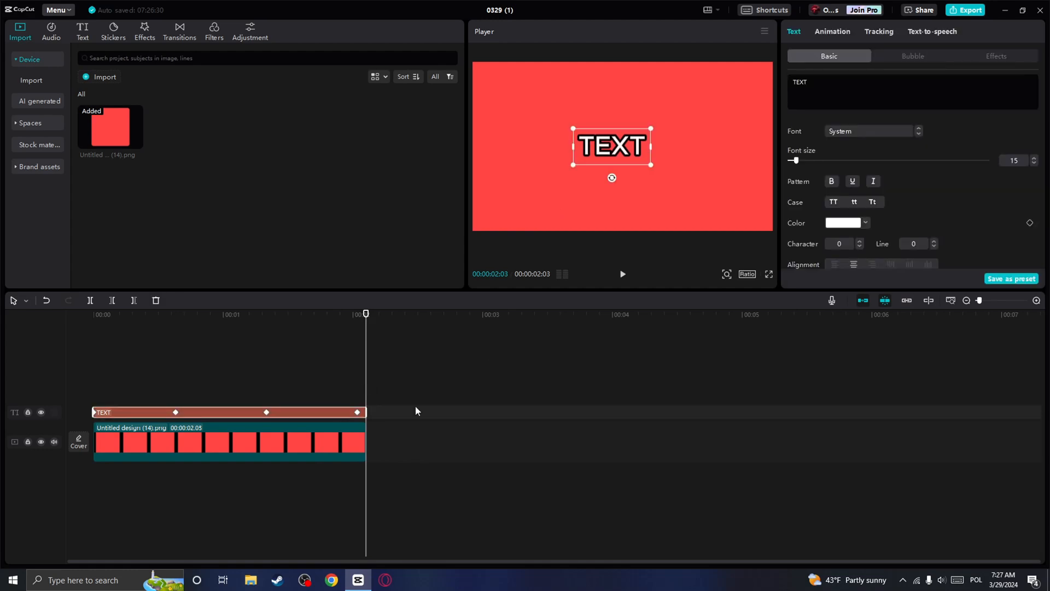
scroll("down", 3)
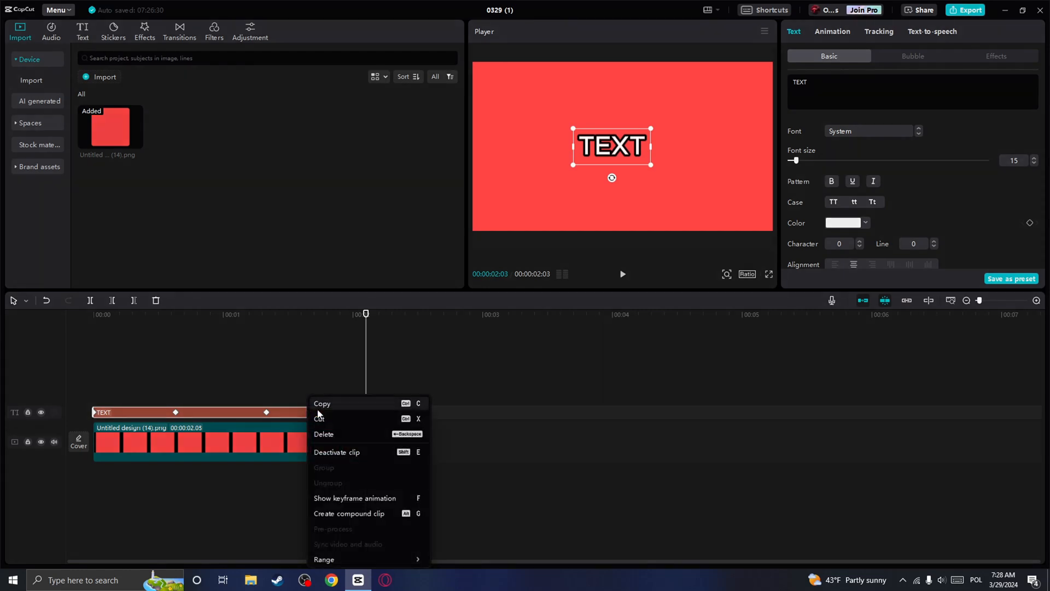
mouse_move(331, 515)
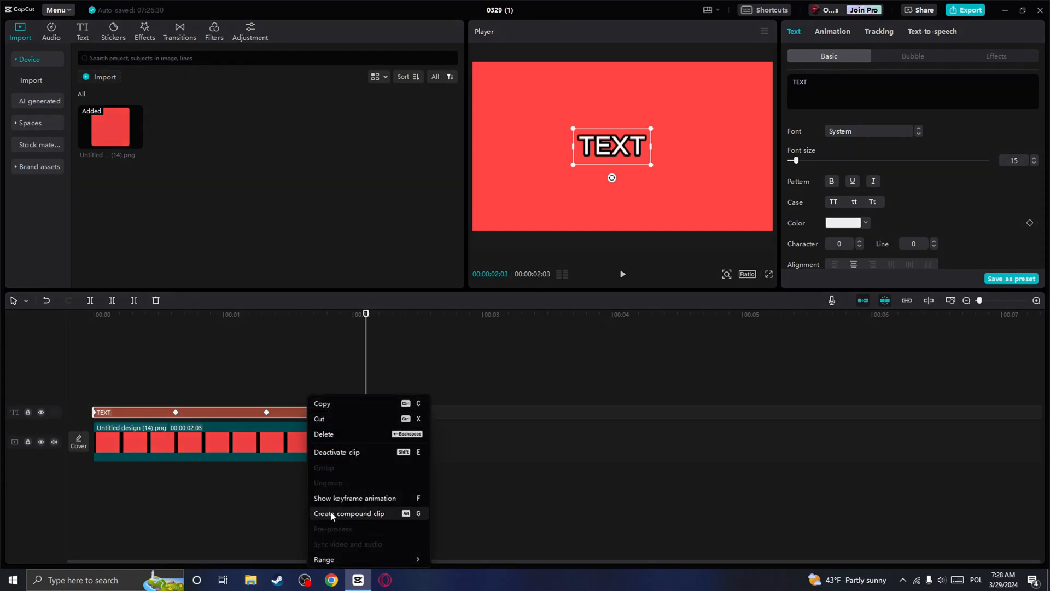
mouse_move(382, 519)
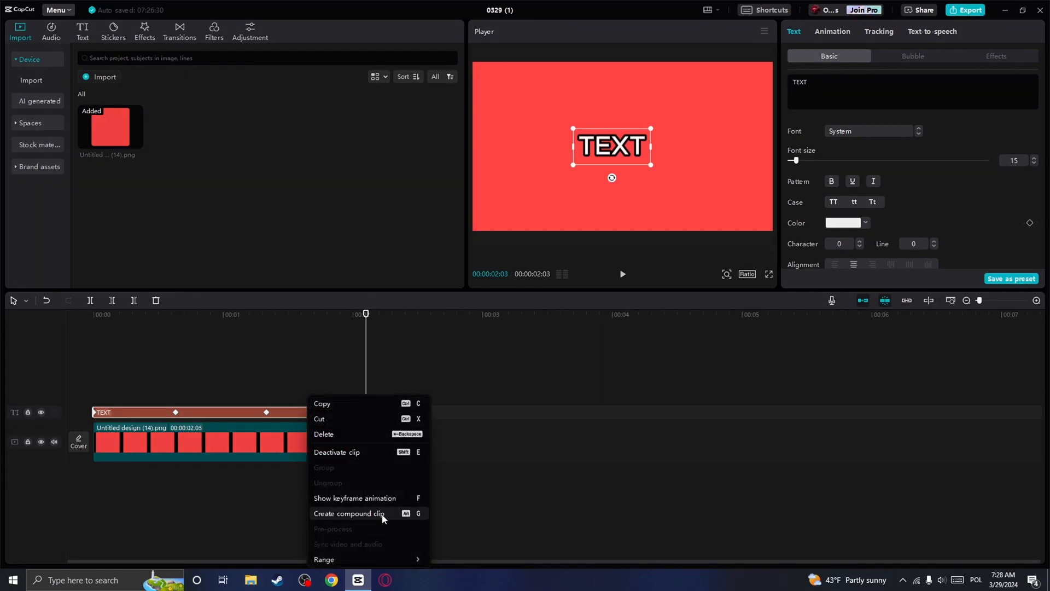
left_click(347, 513)
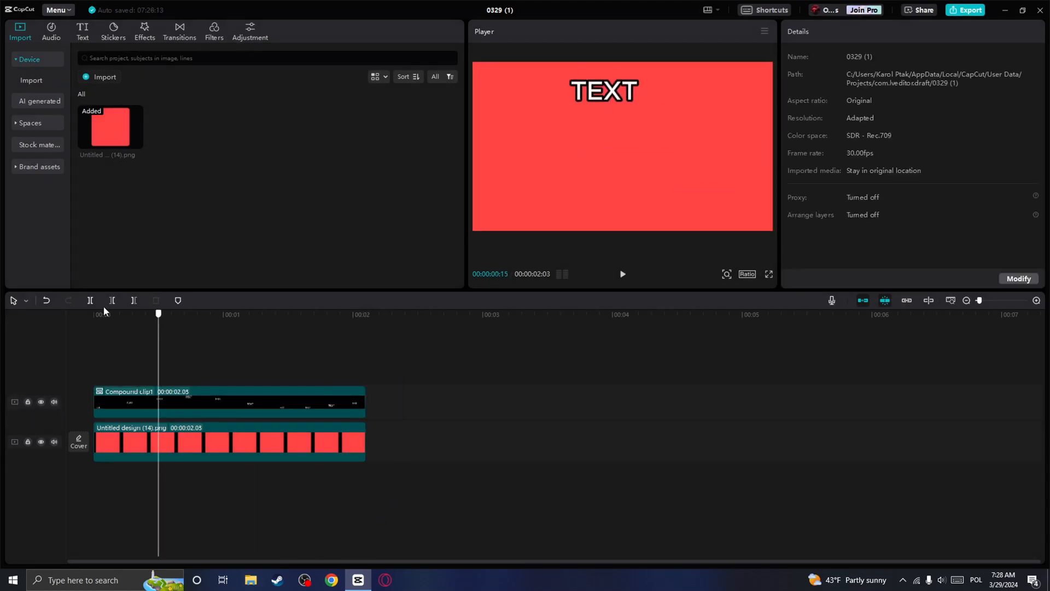
- Enable motion blur on Compound clip1 in the Video > Basic panel
left_click(228, 401)
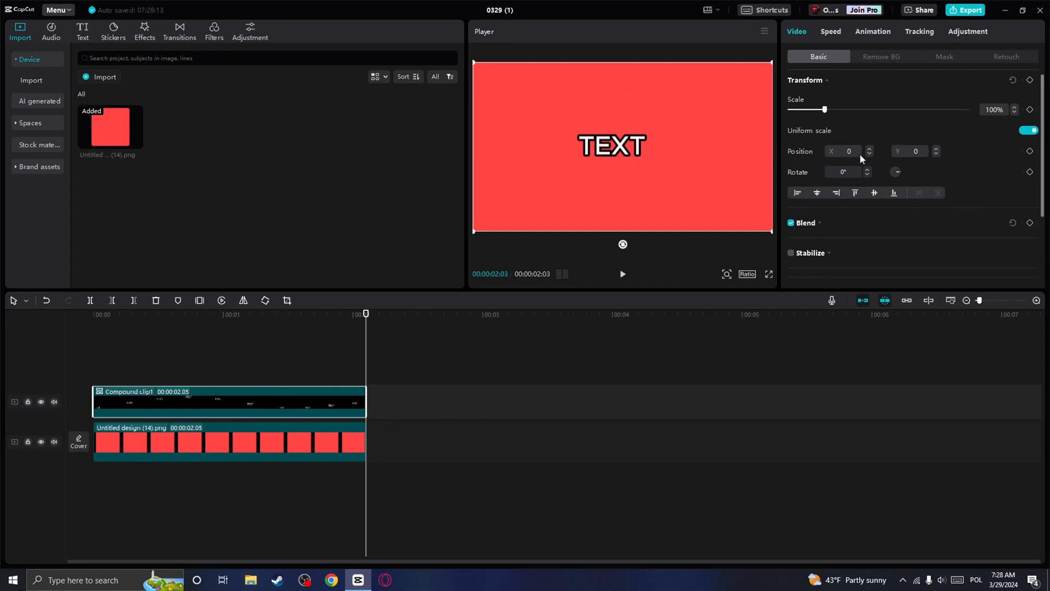
scroll("down", 3)
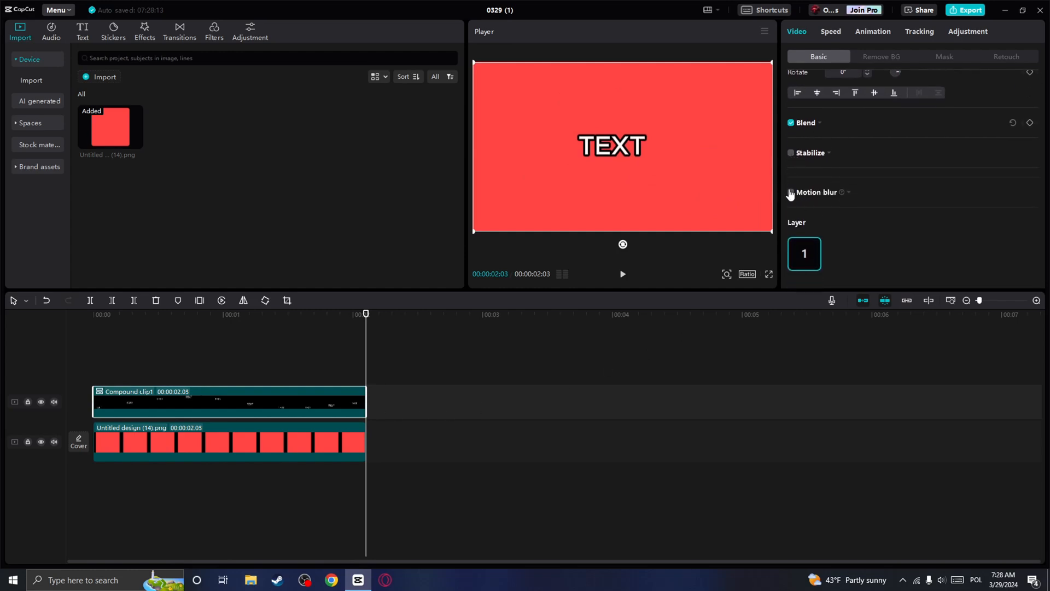
left_click(791, 193)
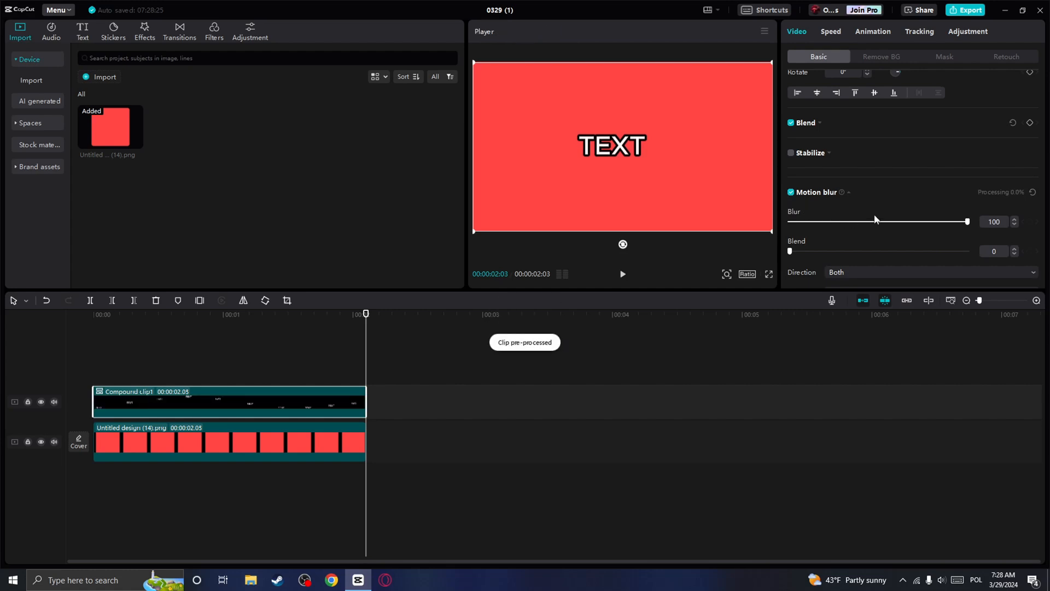
- Bring the motion blur Blend control into view to set blend to 50
scroll("down", 3)
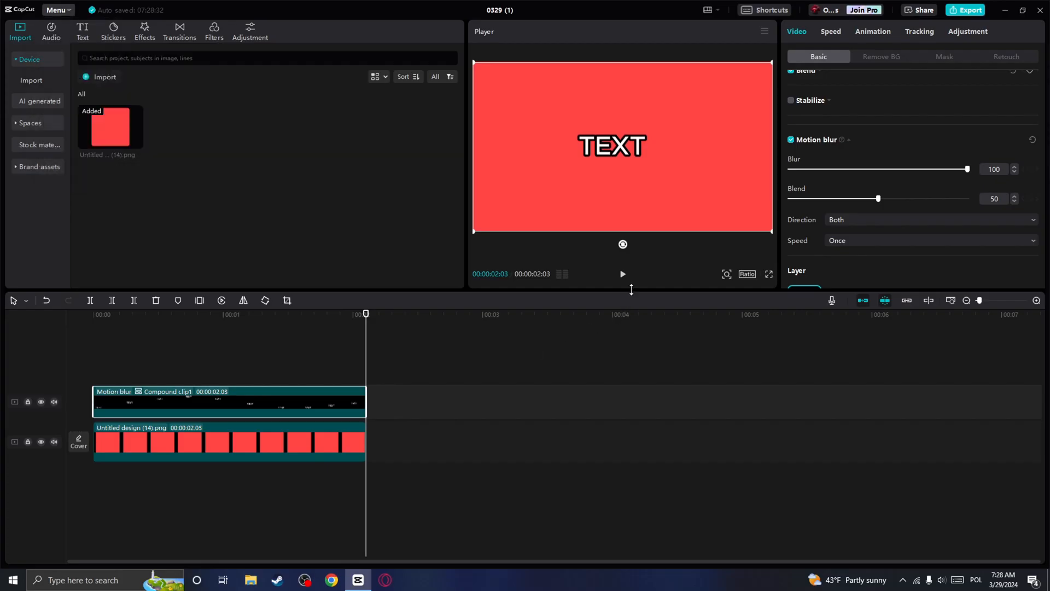
mouse_move(651, 179)
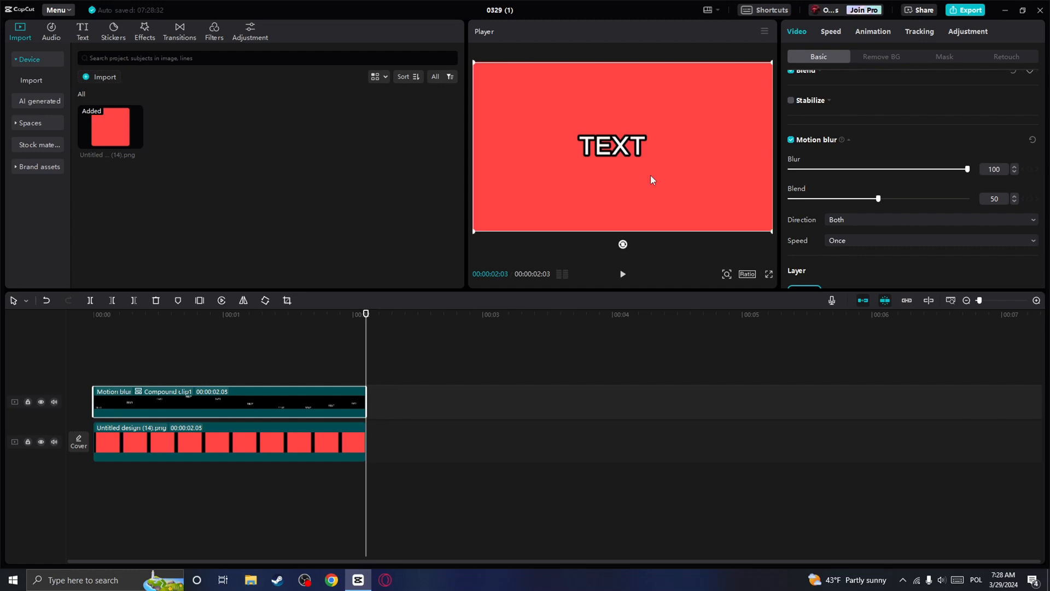
mouse_move(967, 163)
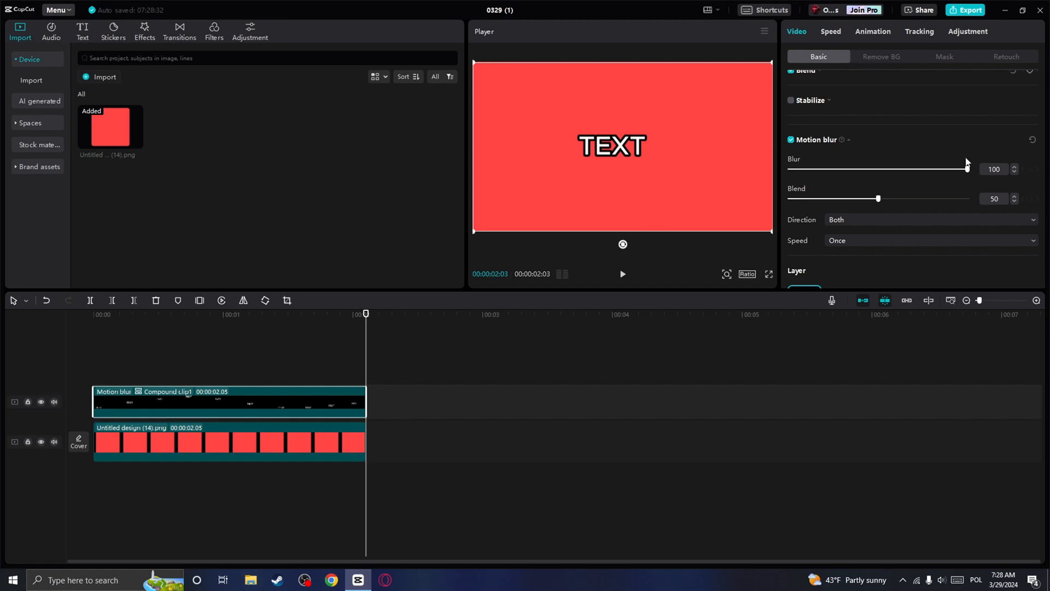
mouse_move(623, 268)
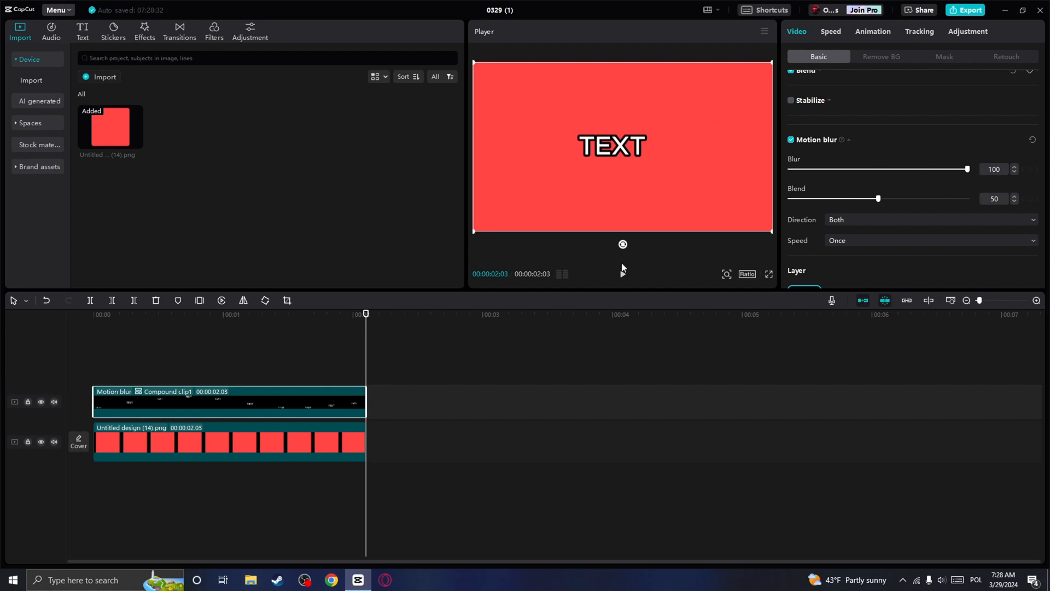